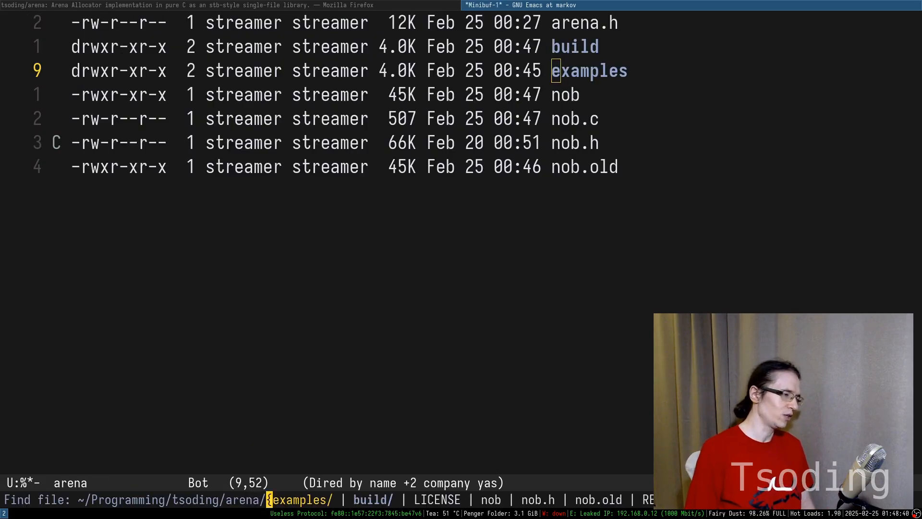
Step: Create foo.c with #include <stdio.h>, int main(), and a printf("%d") call
key("Return")
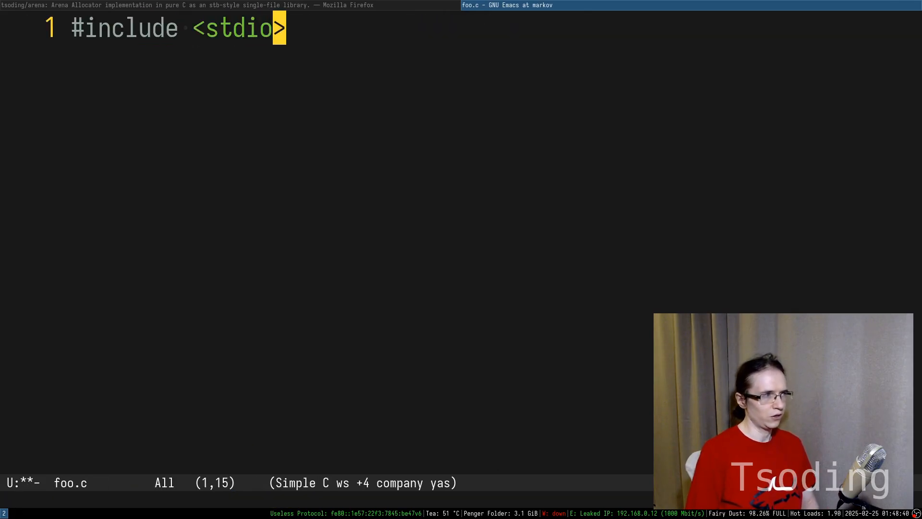
type(".h\\n\\nint main()")
type("return 0;")
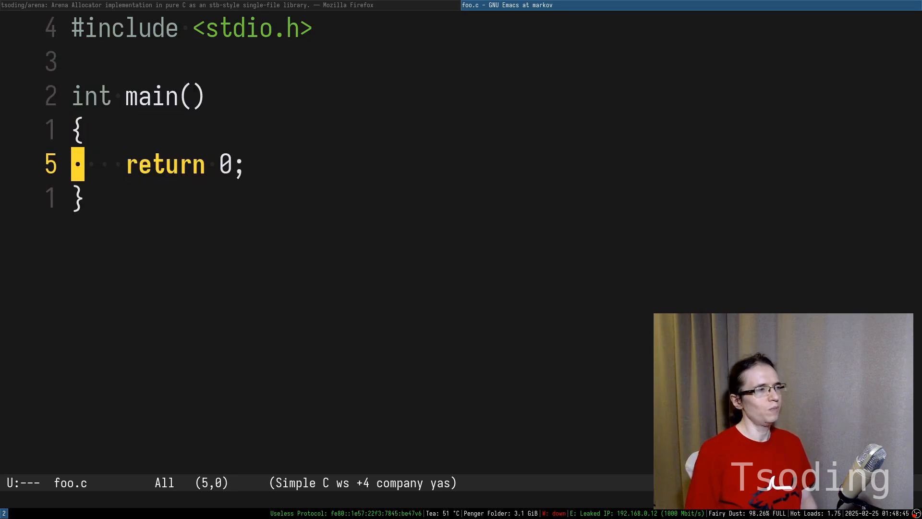
type("printf(\"%d\")")
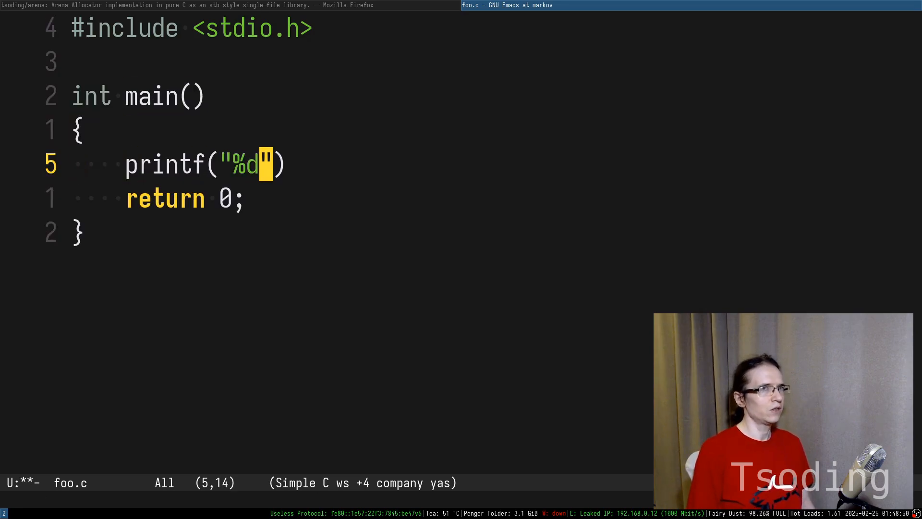
Step: Finish the format string with \n so the line reads printf("%10d\n", 69);
type("\\n\", 69")
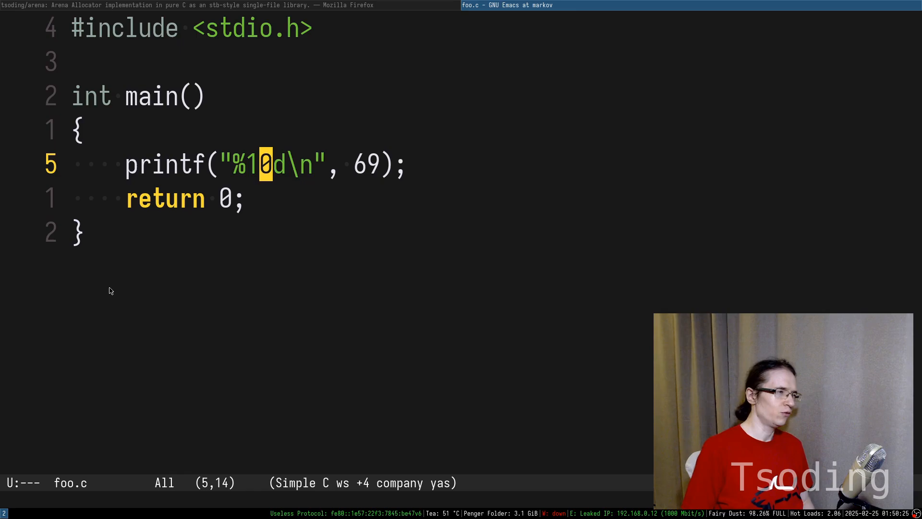
Step: Remove the stray minus and wrap the number as "|%10d|\n" in the format string
type("-")
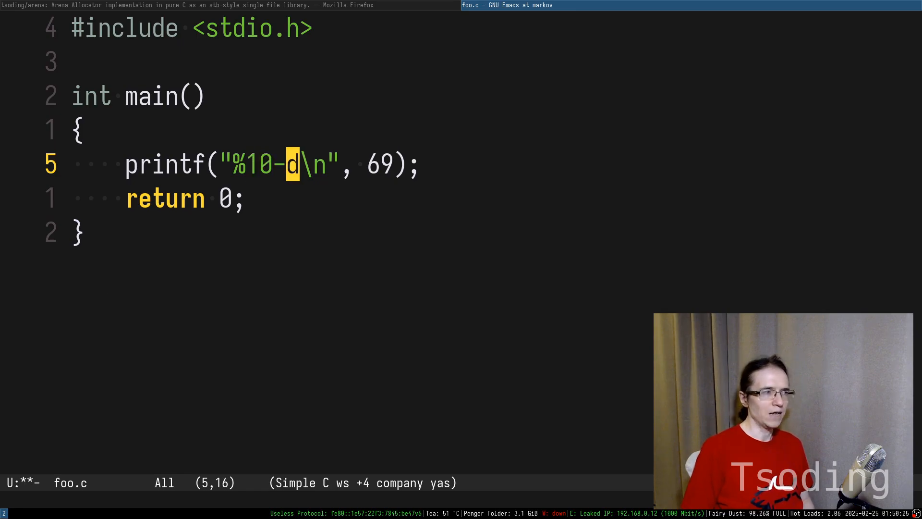
key("BackSpace")
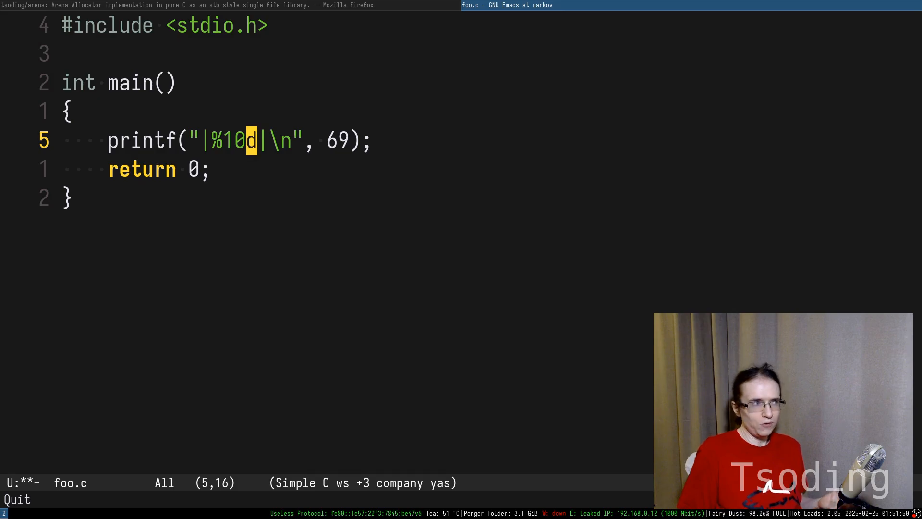
Step: Declare int n = 10 above the printf and switch the format to %*d taking its width from n
key("Return")
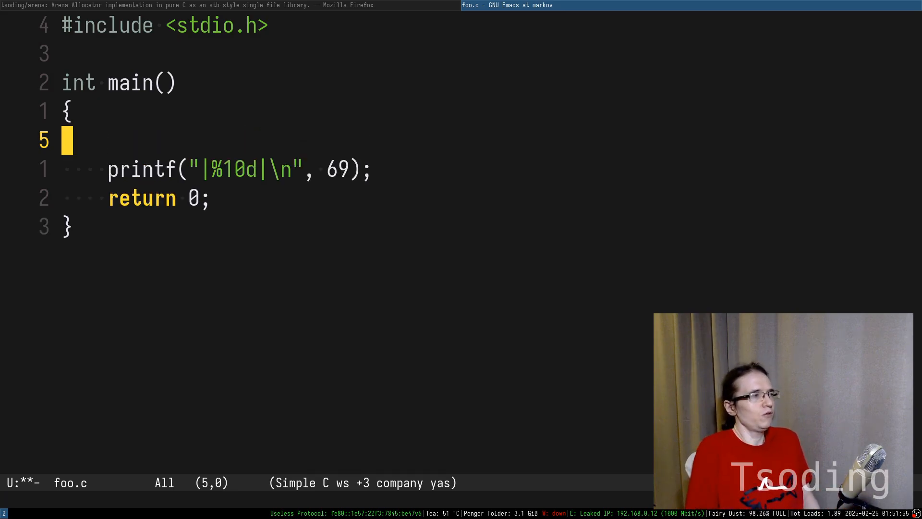
type("int n;")
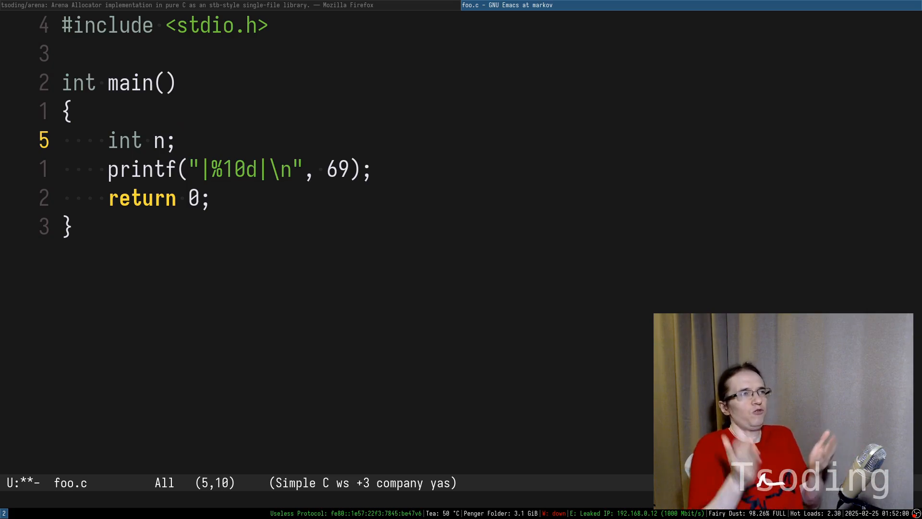
key("Left")
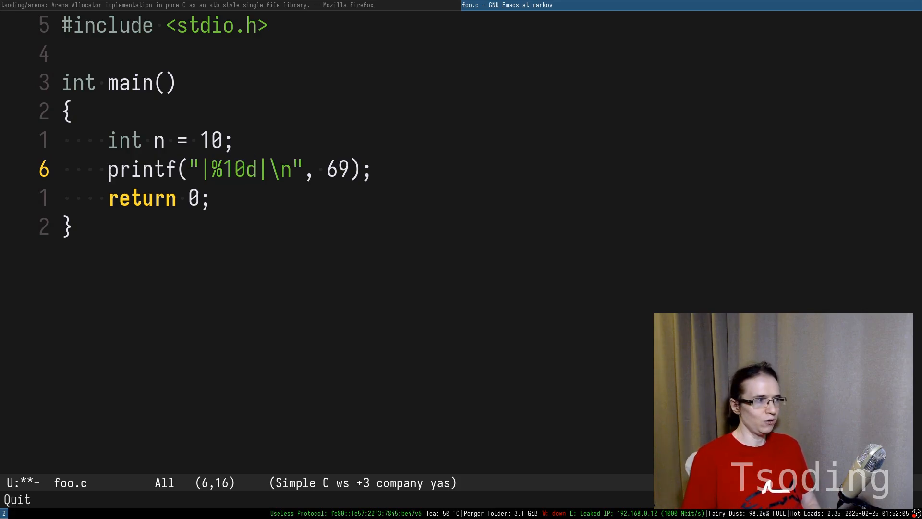
type("*")
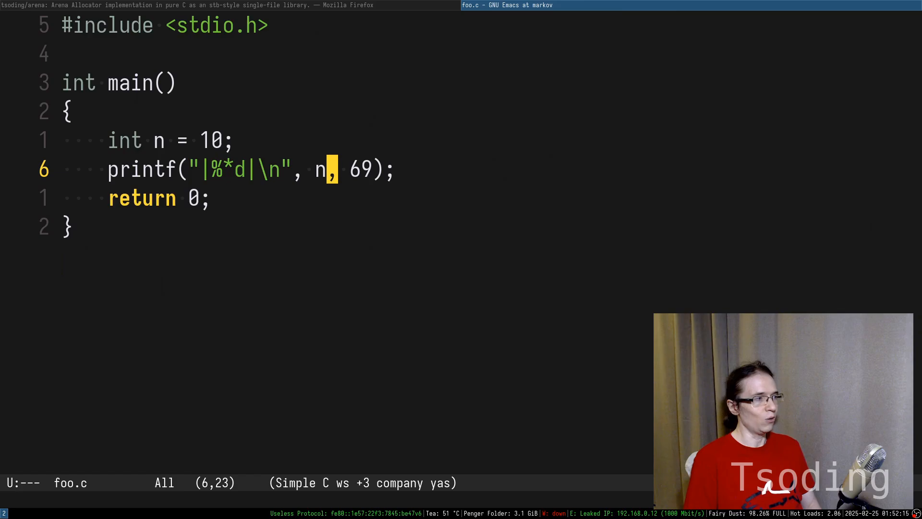
Step: Set n to 20, change the format to %*s, and pass the string literal "hell…" instead of 69
key("C-c C-c")
type("2")
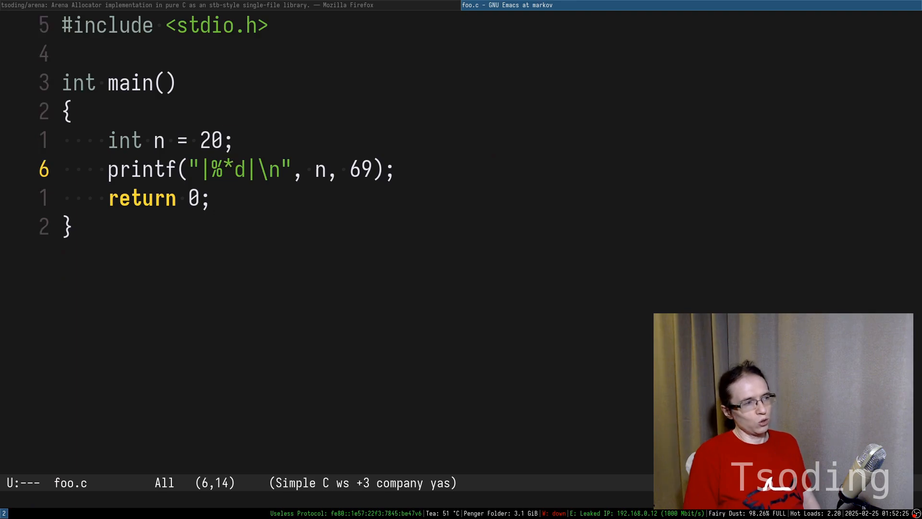
type("s")
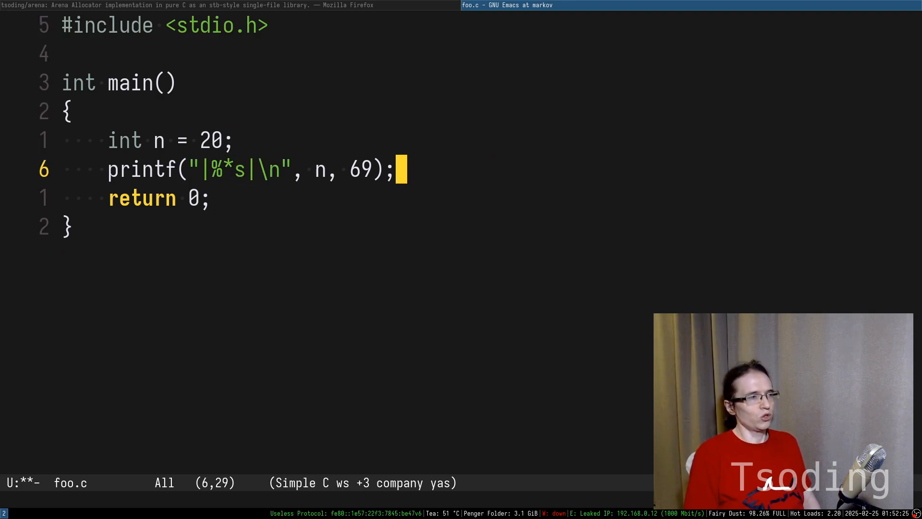
type("\"hell\"")
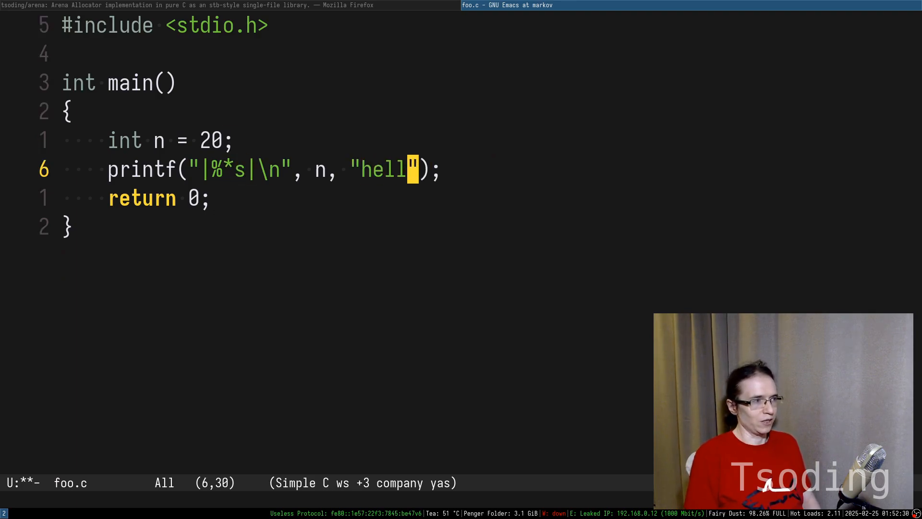